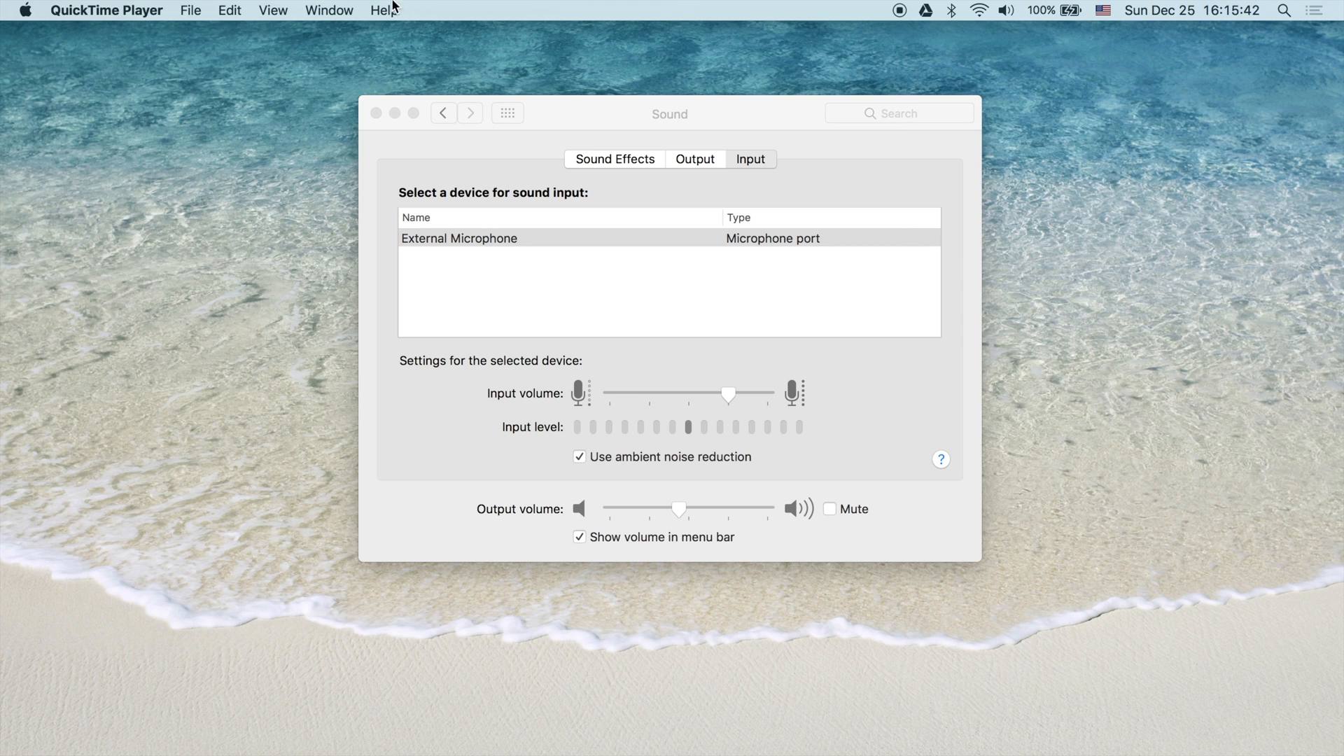
pyautogui.moveTo(597, 75)
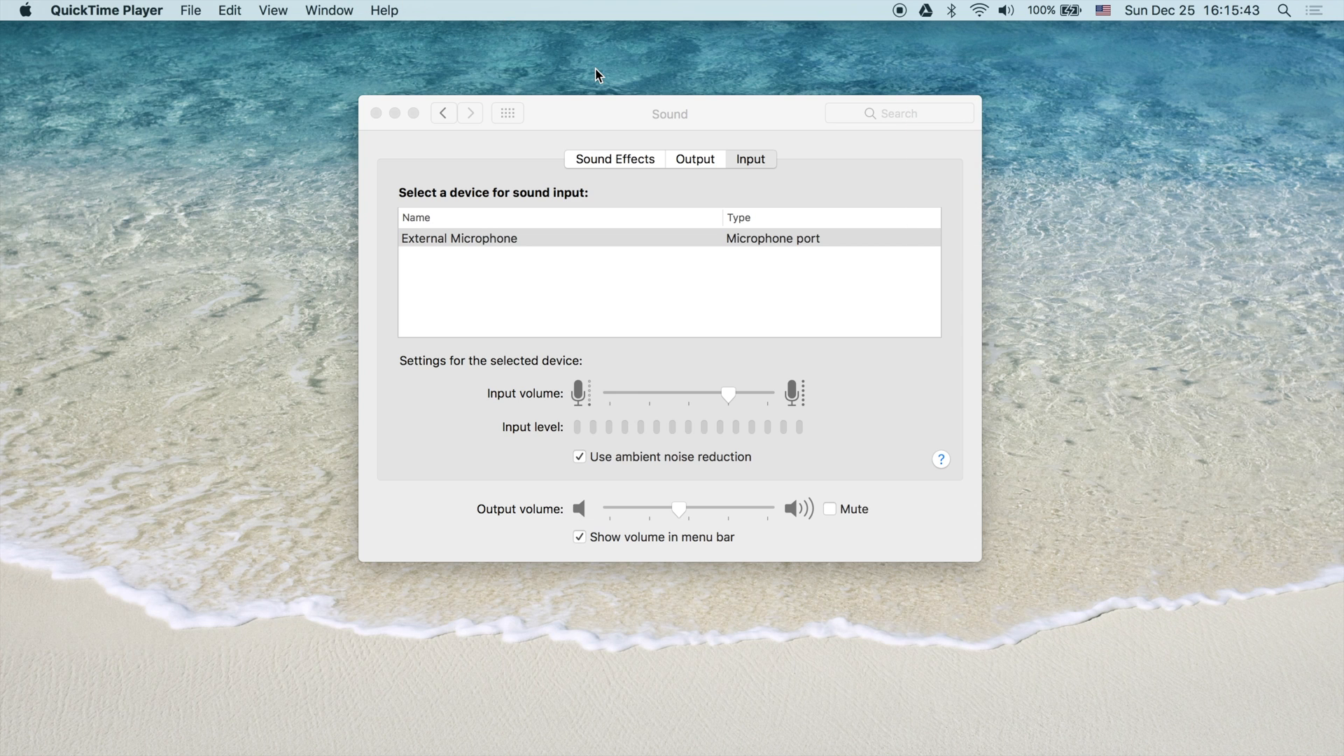
pyautogui.moveTo(841, 6)
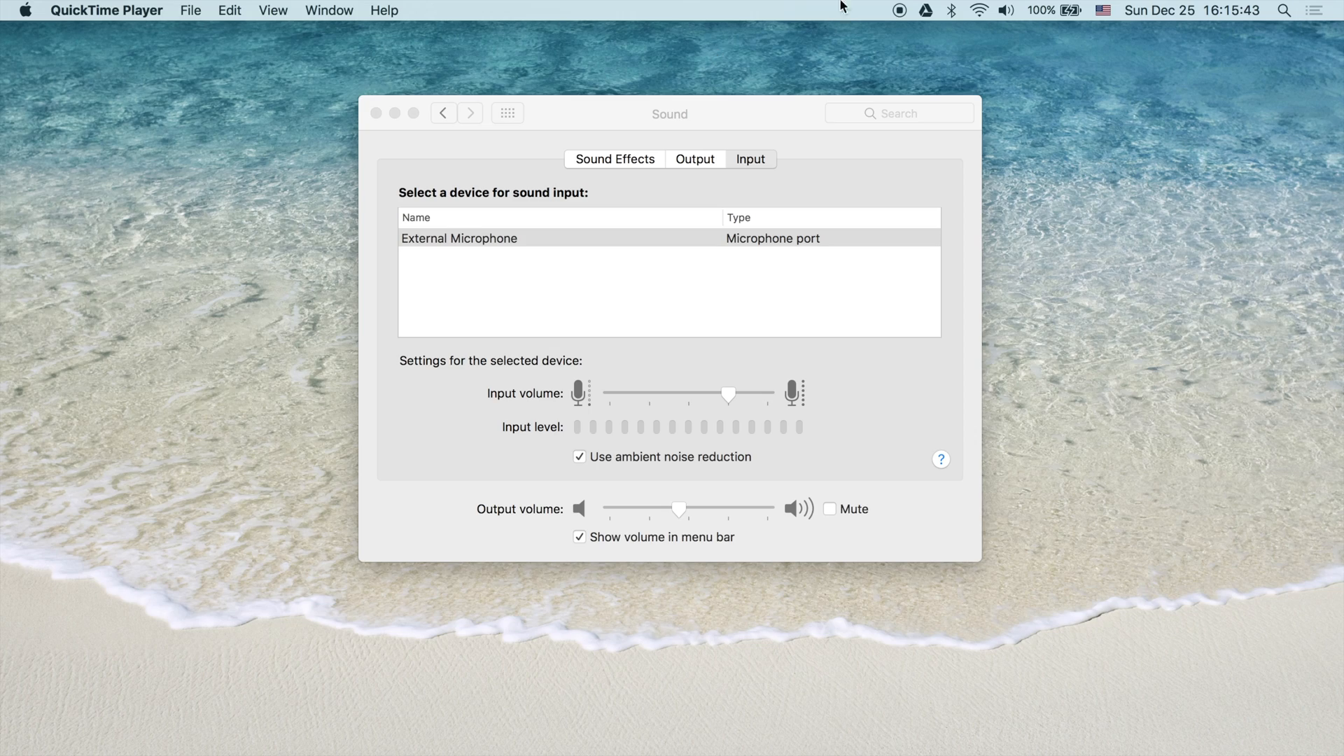